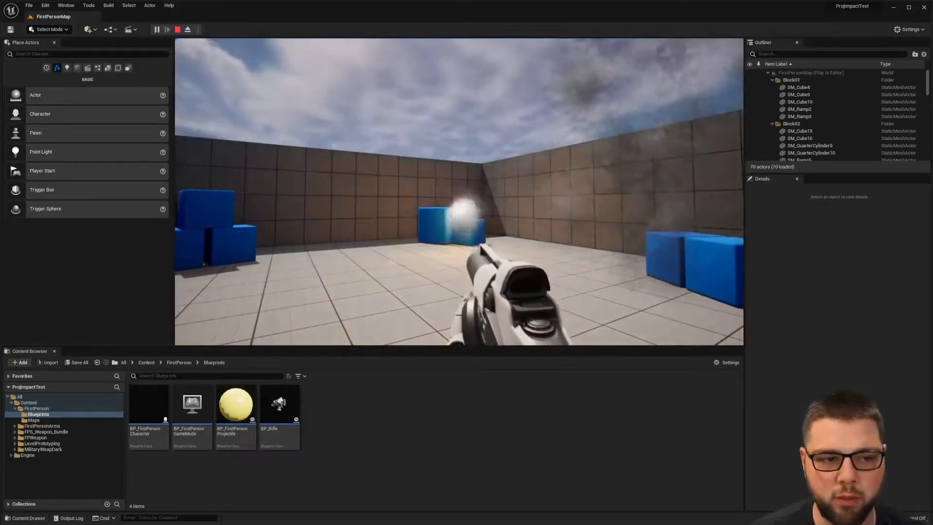
# - Stop the play session, close the Message Log, and start a First Person template project
pyautogui.click(169, 29)
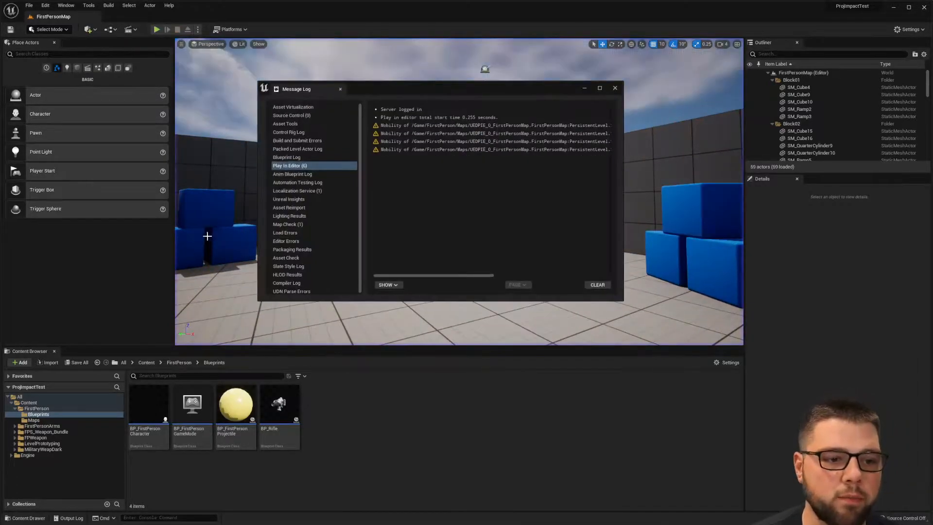
pyautogui.click(615, 88)
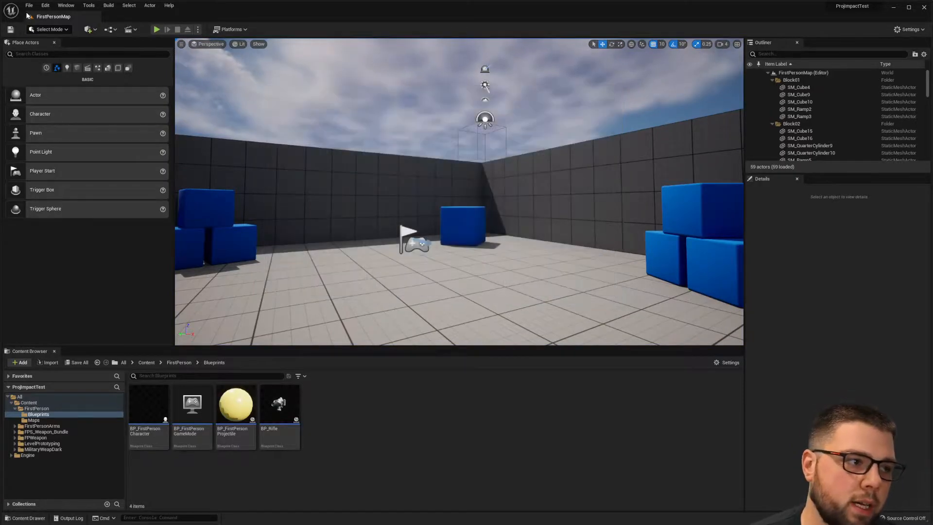
pyautogui.click(28, 5)
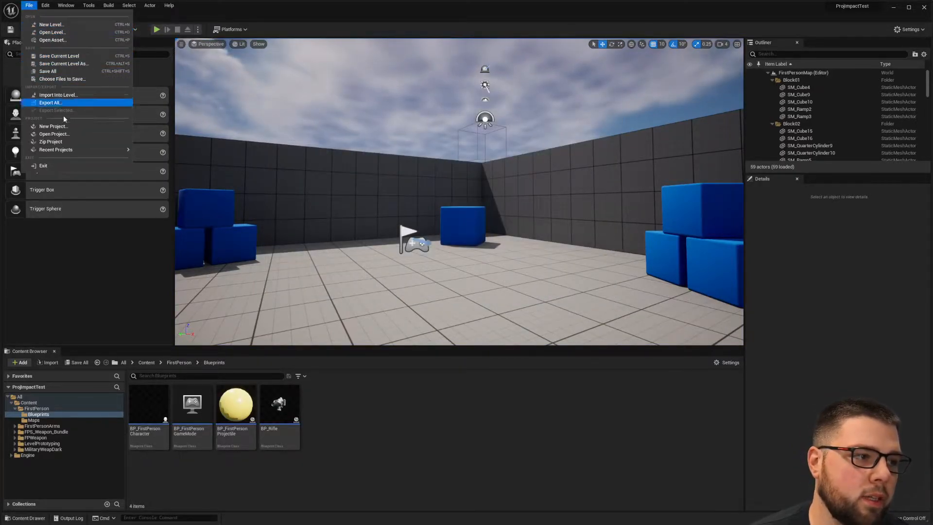
pyautogui.click(54, 126)
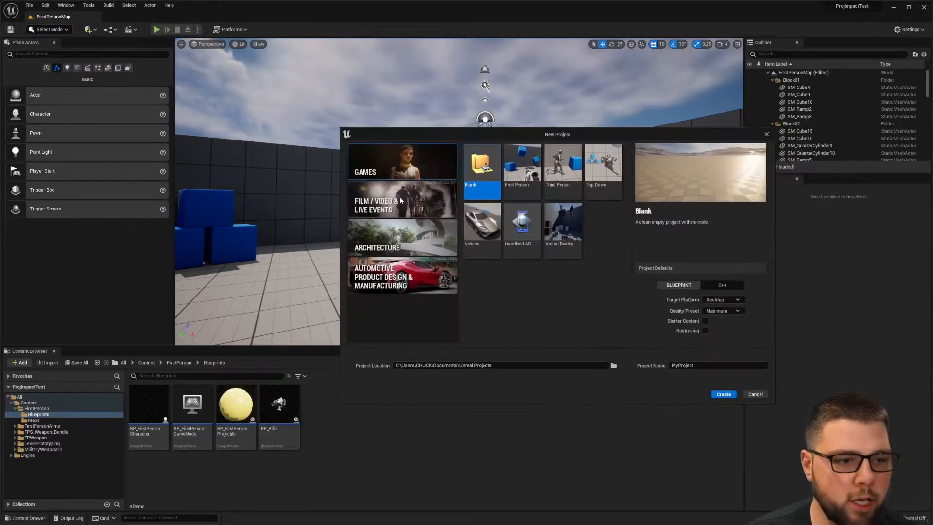
pyautogui.click(517, 167)
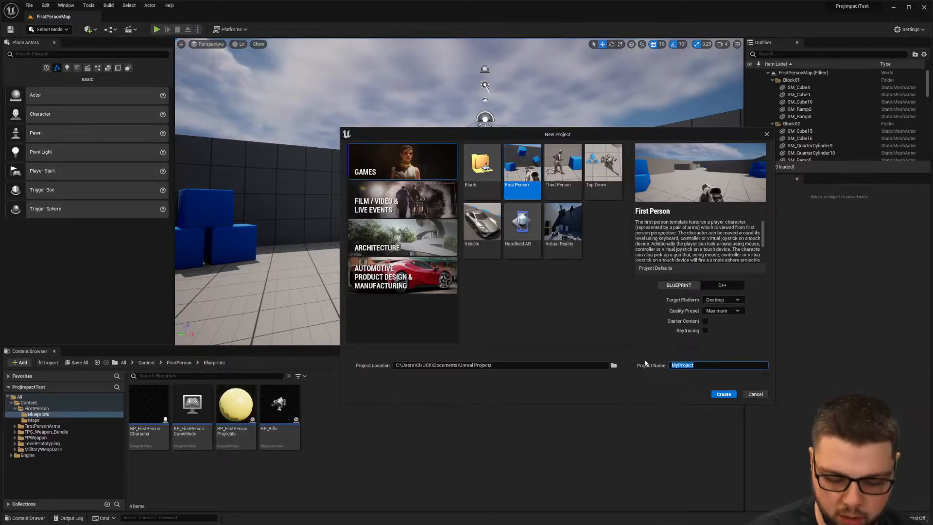
pyautogui.write('Proj')
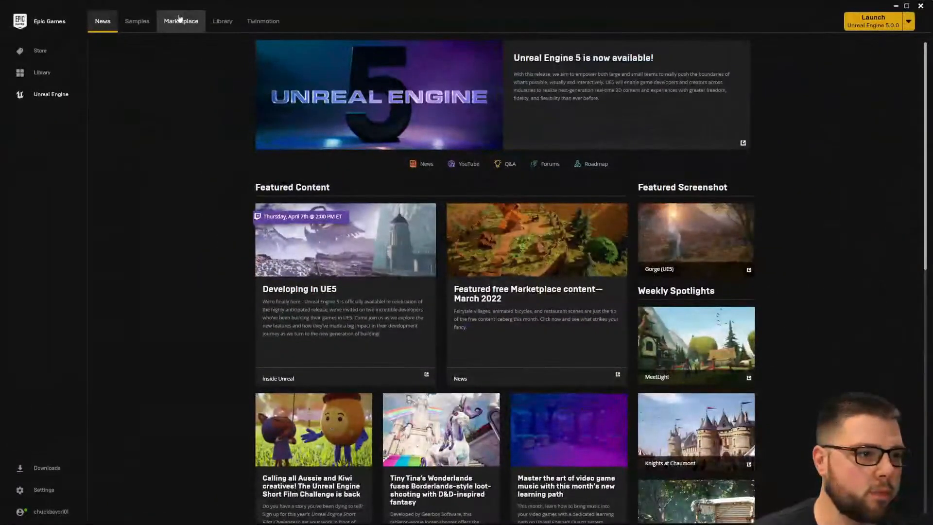
# - Add the Military Weapons Dark pack from the Library to ProjectileTut
pyautogui.click(222, 21)
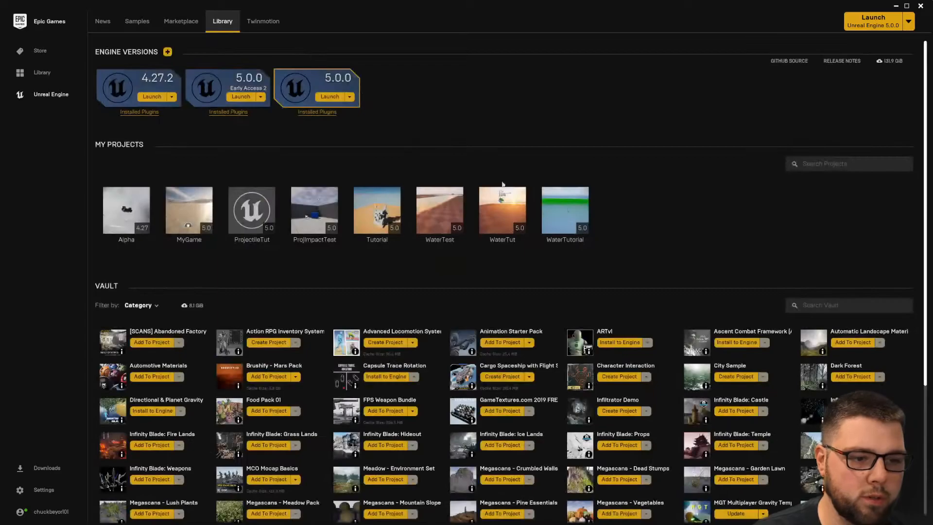
pyautogui.scroll(-3)
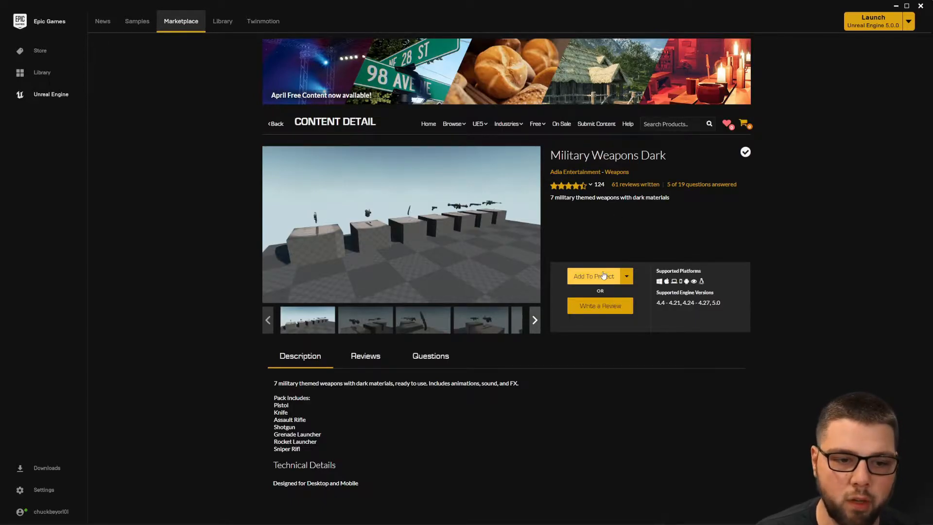
pyautogui.click(593, 276)
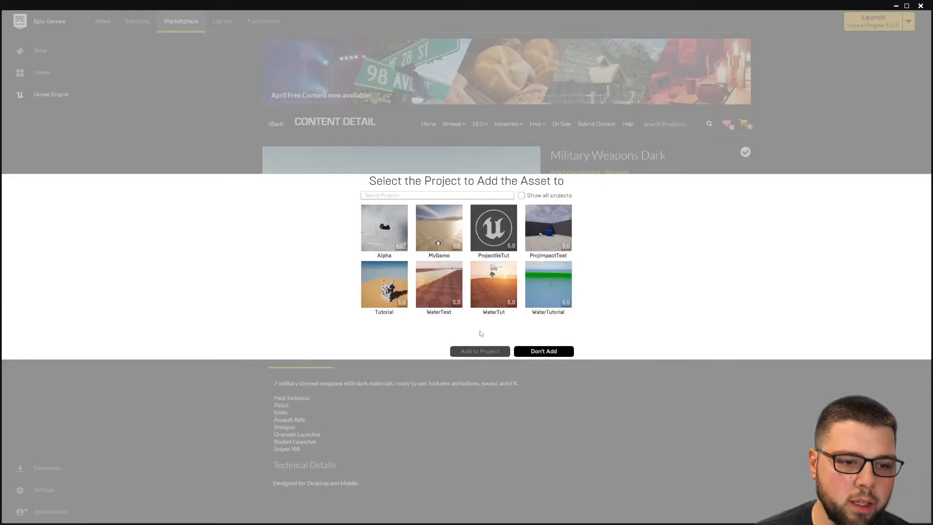
pyautogui.click(494, 228)
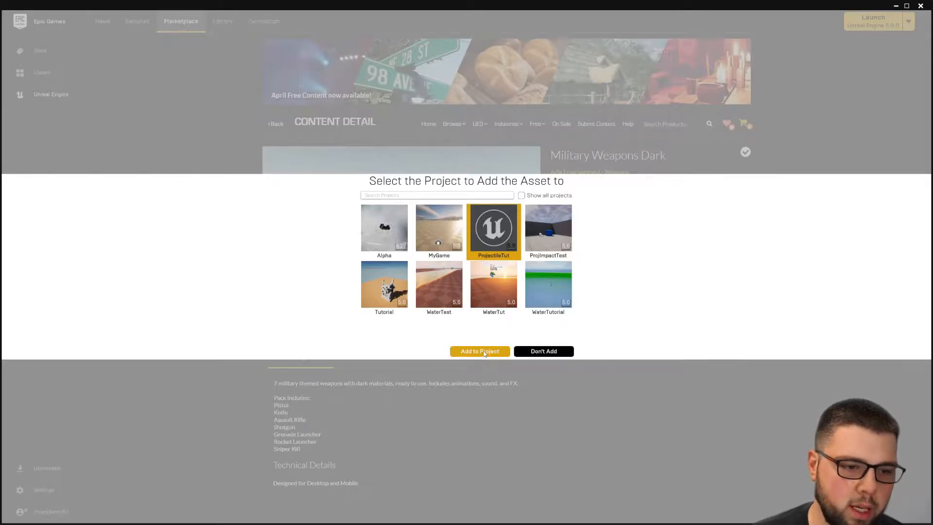
pyautogui.click(480, 351)
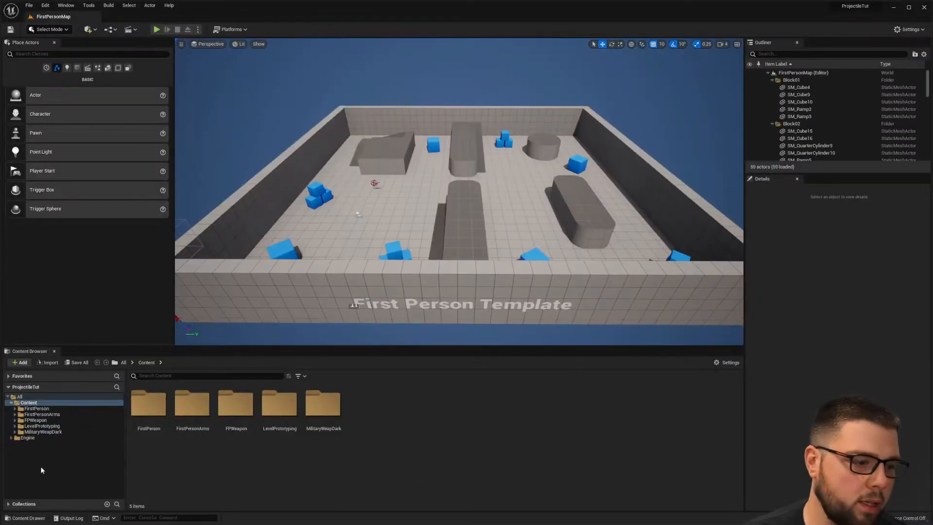
# - Browse the MilitaryWeapDark folder contents, then run and stop a First Person play test
pyautogui.click(42, 431)
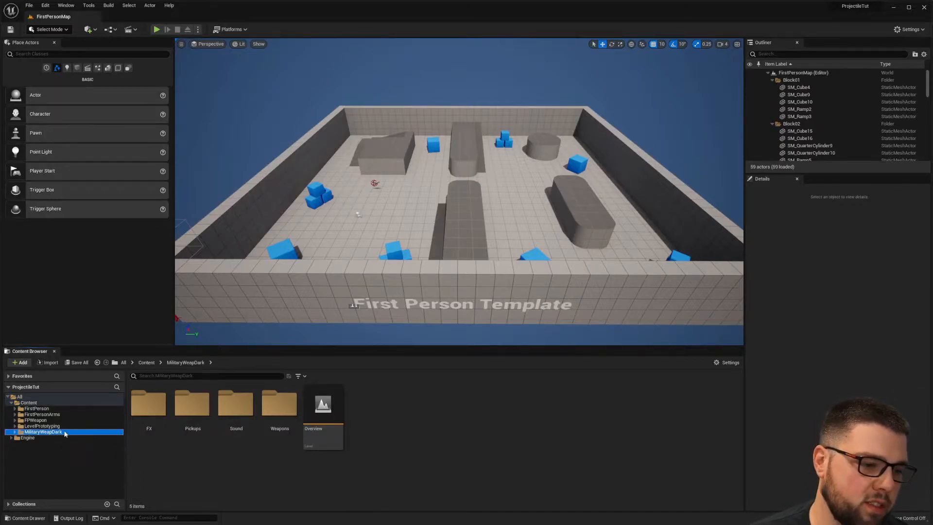
pyautogui.moveTo(156, 30)
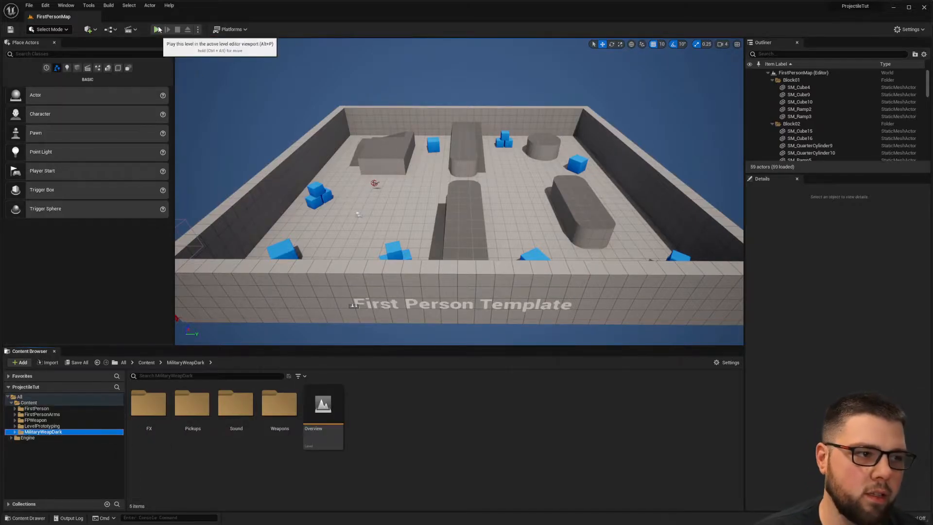
pyautogui.click(157, 29)
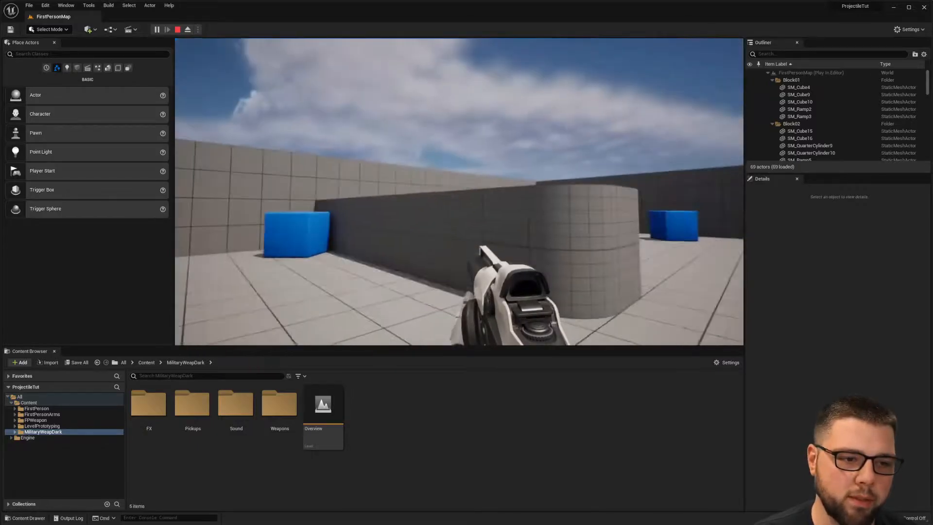
pyautogui.click(177, 29)
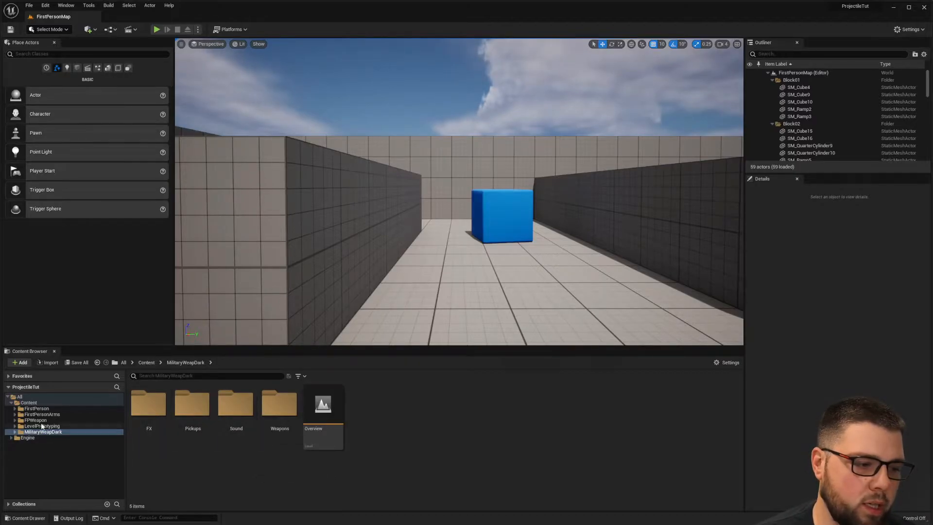
pyautogui.moveTo(42, 420)
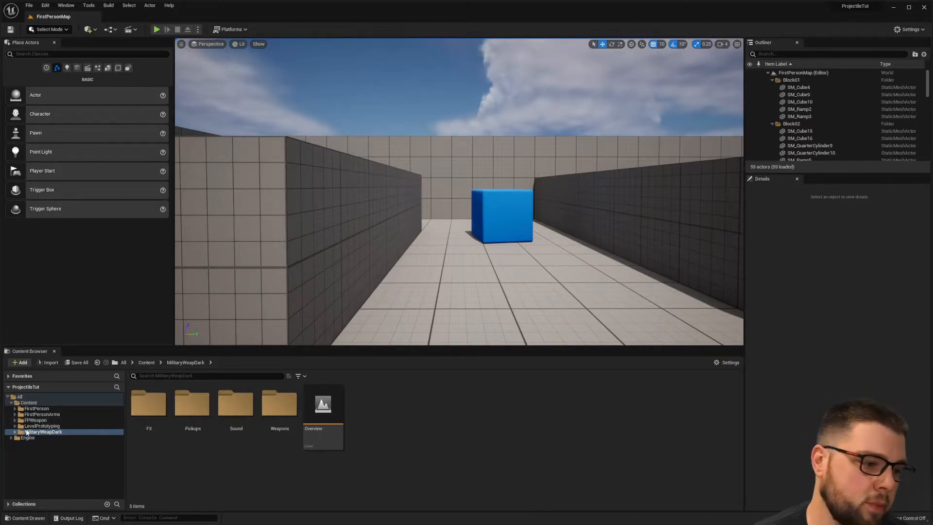
# - Open BP_FirstPersonProjectile from the first person Blueprints folder and show its Viewport
pyautogui.click(42, 414)
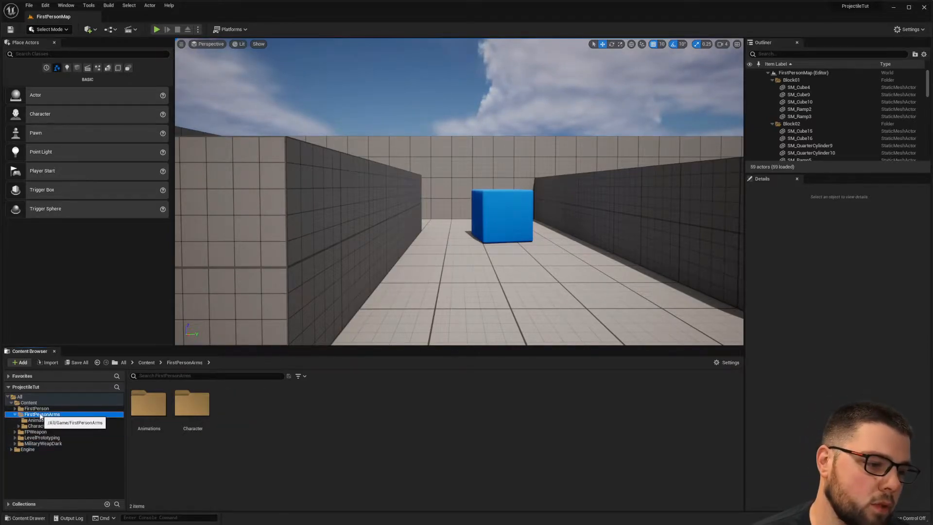
pyautogui.click(34, 408)
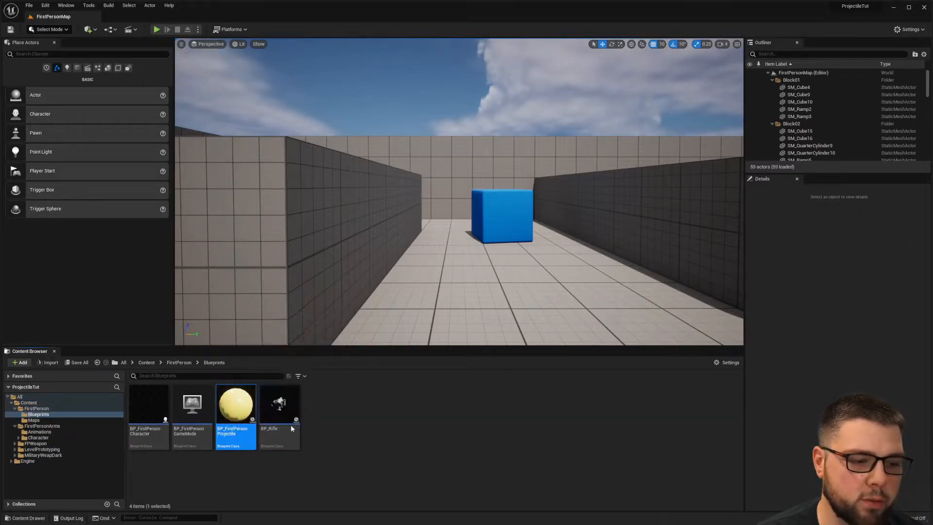
pyautogui.doubleClick(236, 408)
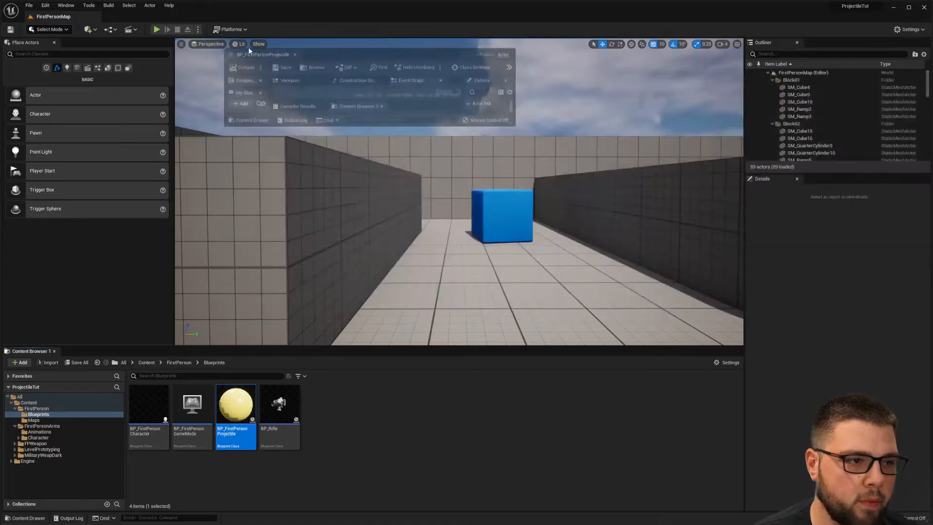
pyautogui.doubleClick(235, 405)
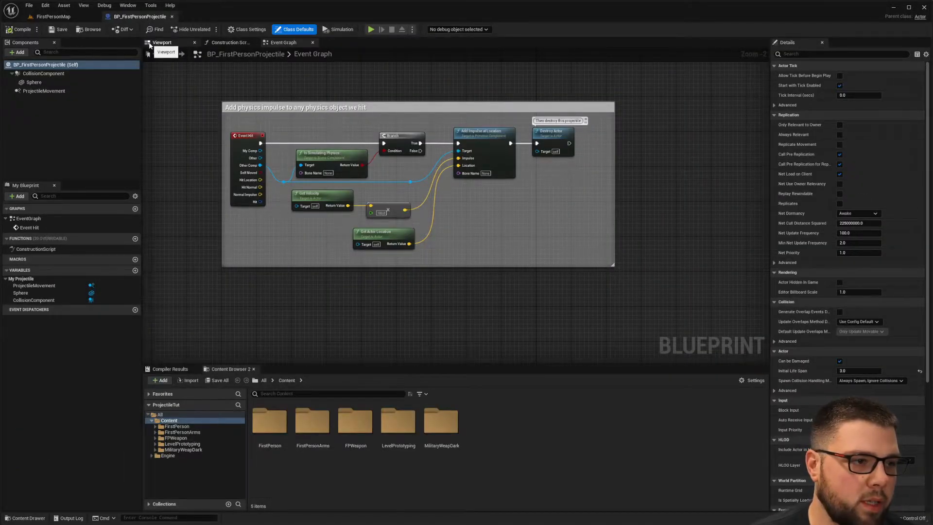
pyautogui.click(162, 42)
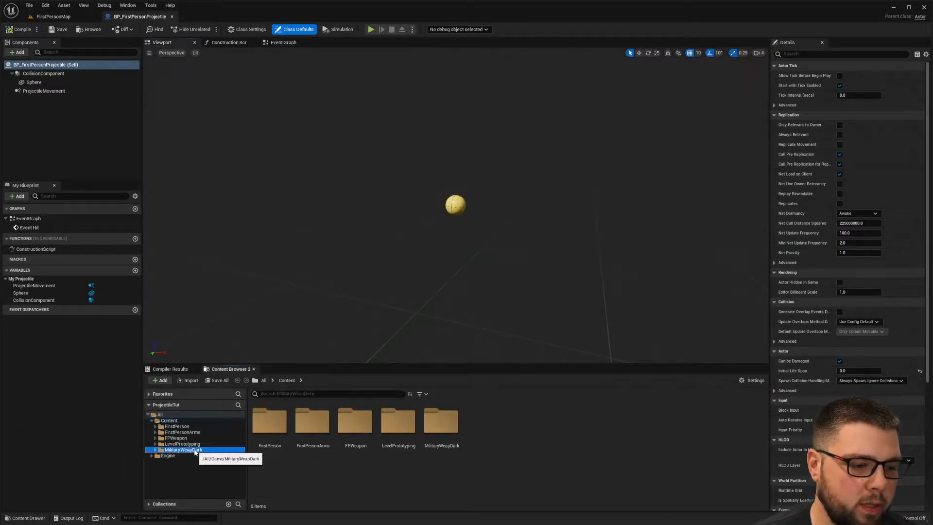
# - Search 'rocket' in MilitaryWeapDark and attach P_RocketLauncher_Trail_01 to CollisionComponent
pyautogui.doubleClick(442, 419)
pyautogui.write('f')
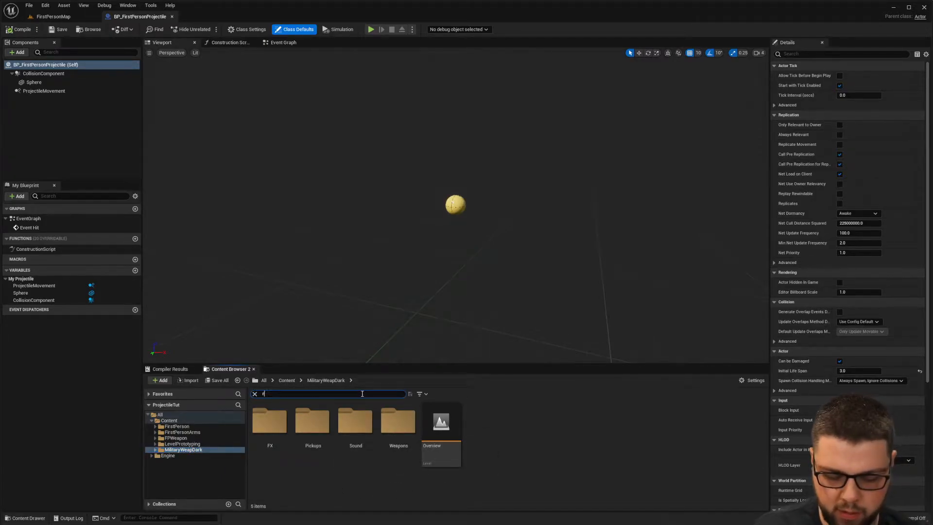
pyautogui.write('rocket')
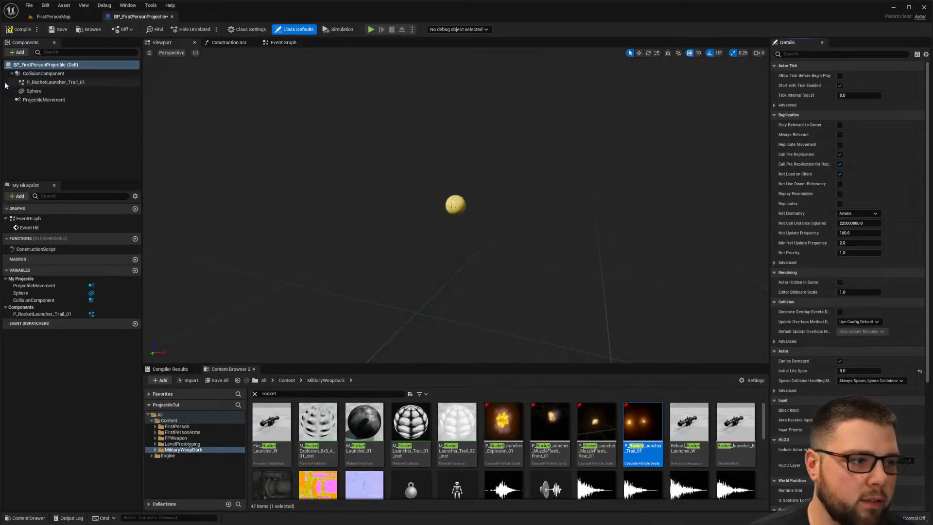
pyautogui.click(55, 82)
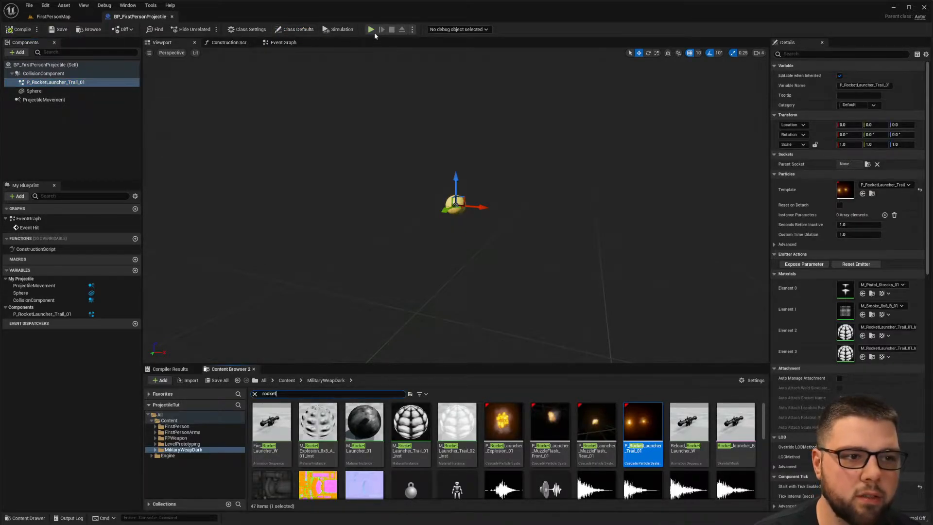
# - Launch a maximized standalone preview and fire a rocket-trailed projectile
pyautogui.click(370, 29)
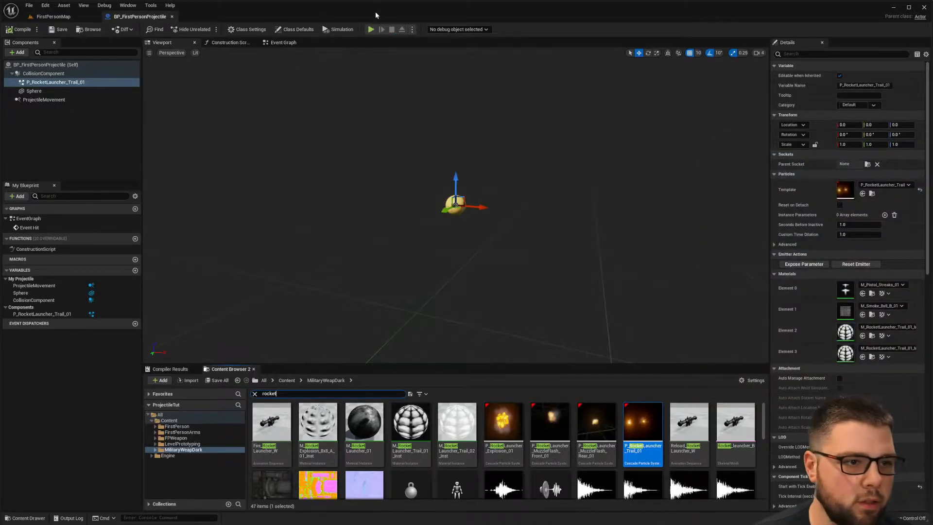
pyautogui.click(369, 29)
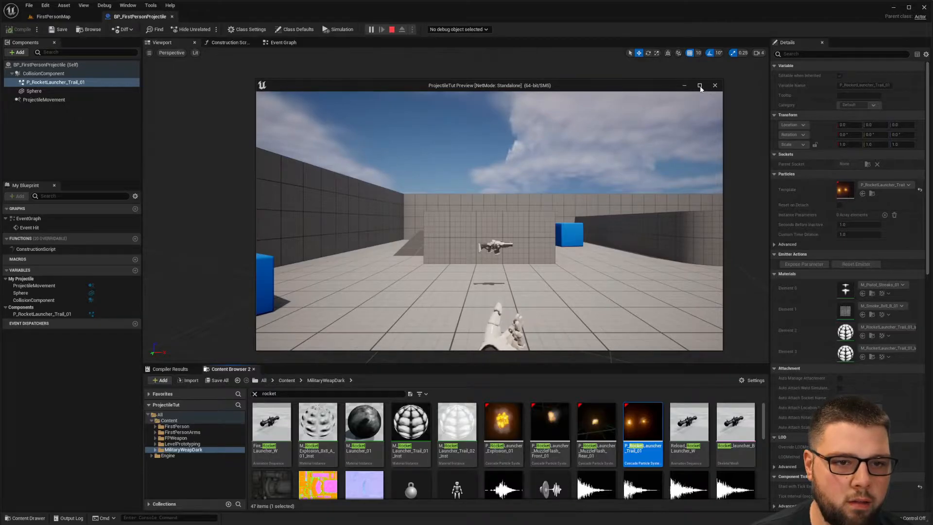
pyautogui.click(700, 85)
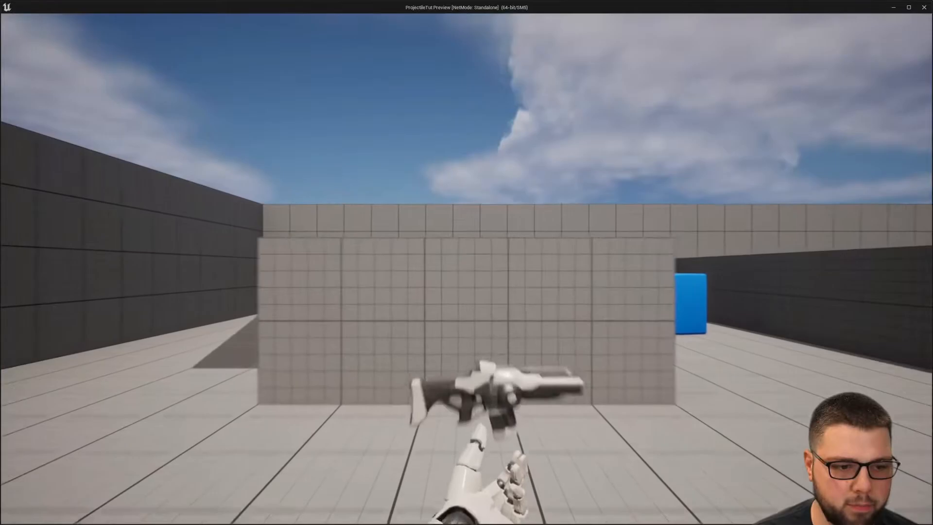
pyautogui.moveTo(467, 267)
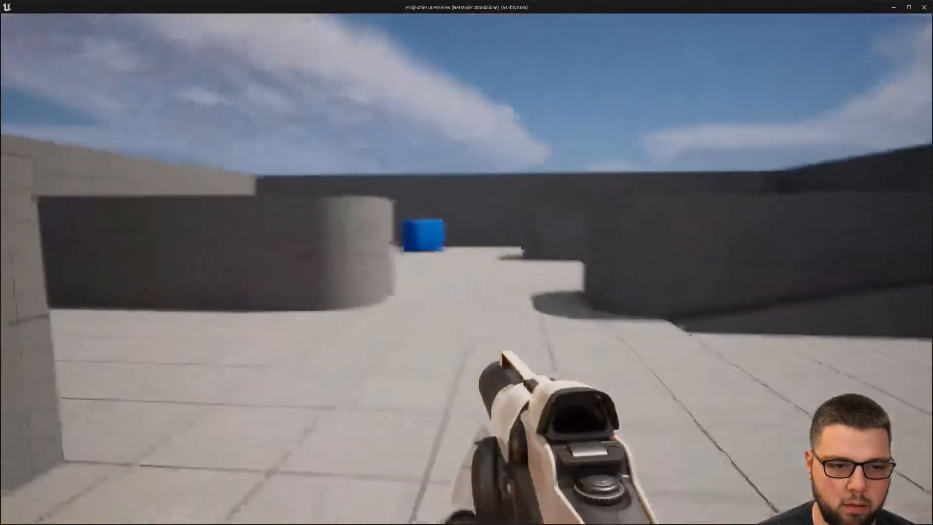
pyautogui.click(466, 262)
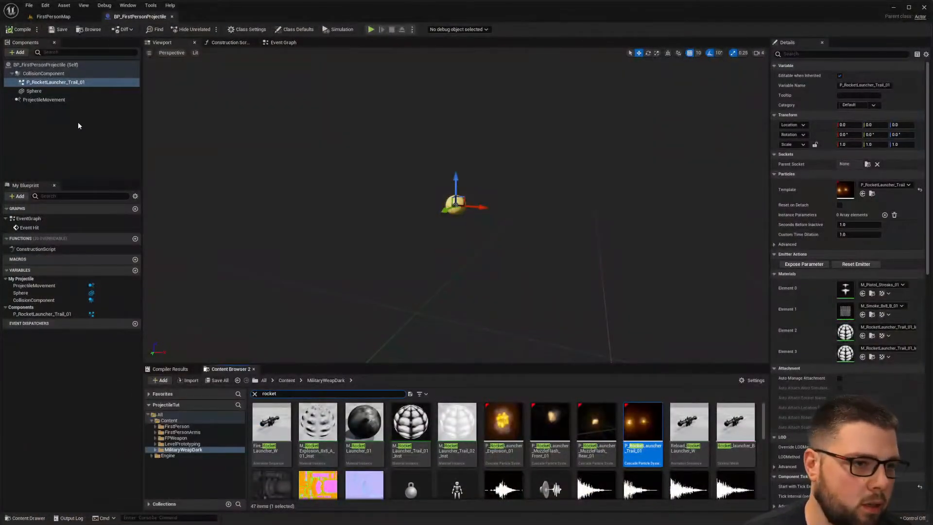
# - Open the projectile's Event Graph showing the Event Hit impulse and destroy logic
pyautogui.click(283, 43)
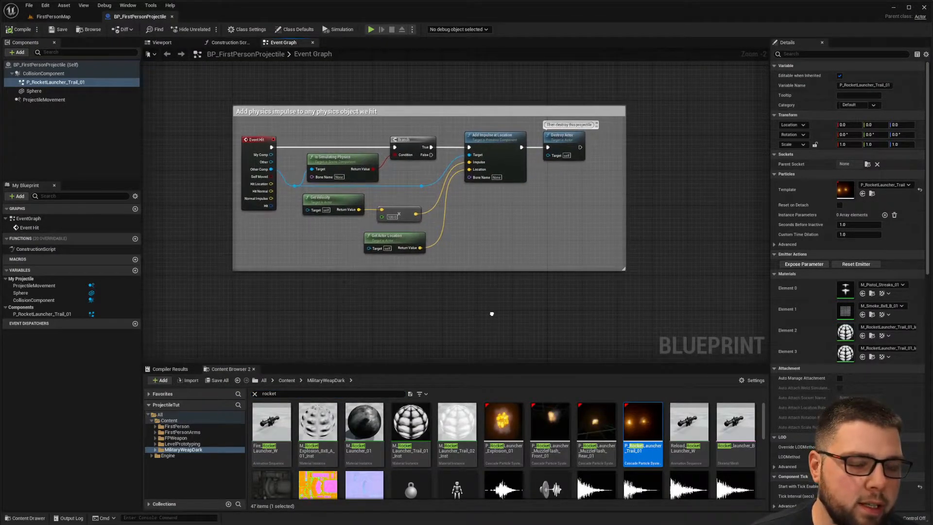
pyautogui.moveTo(530, 326)
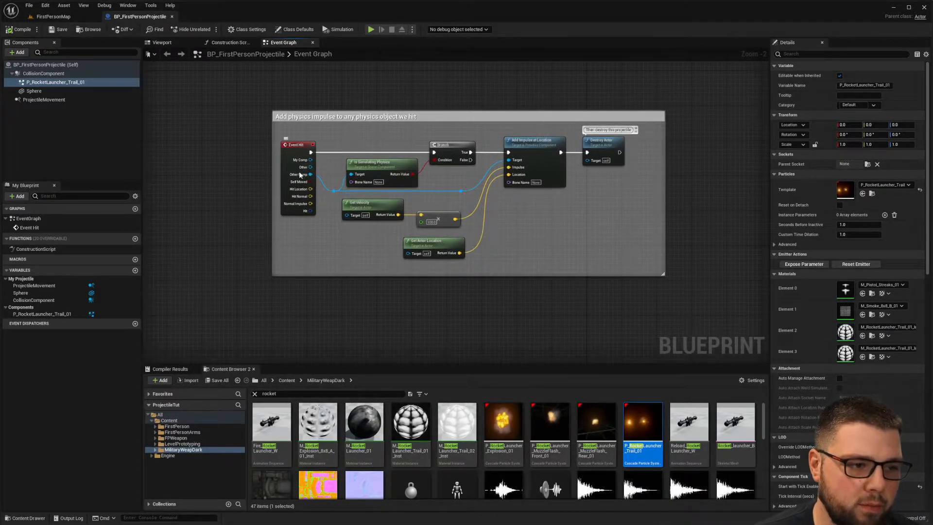
pyautogui.moveTo(268, 165)
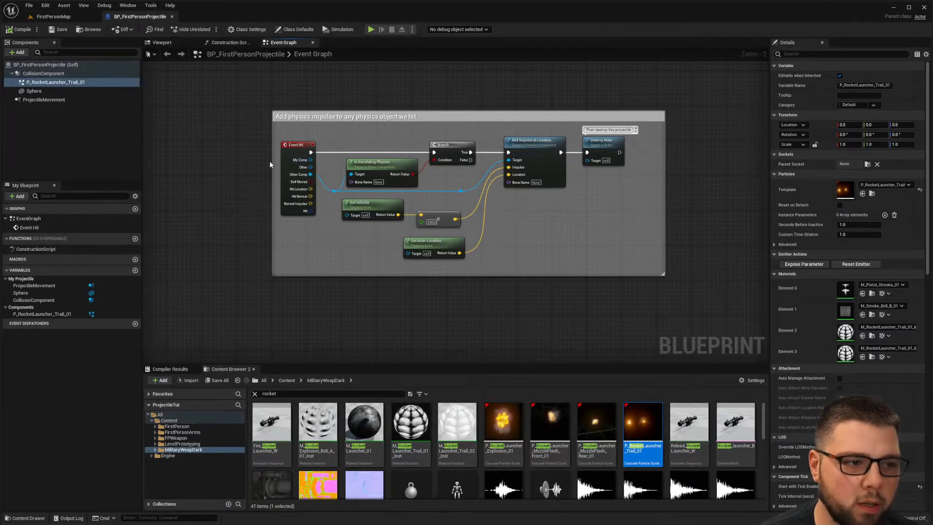
pyautogui.click(371, 30)
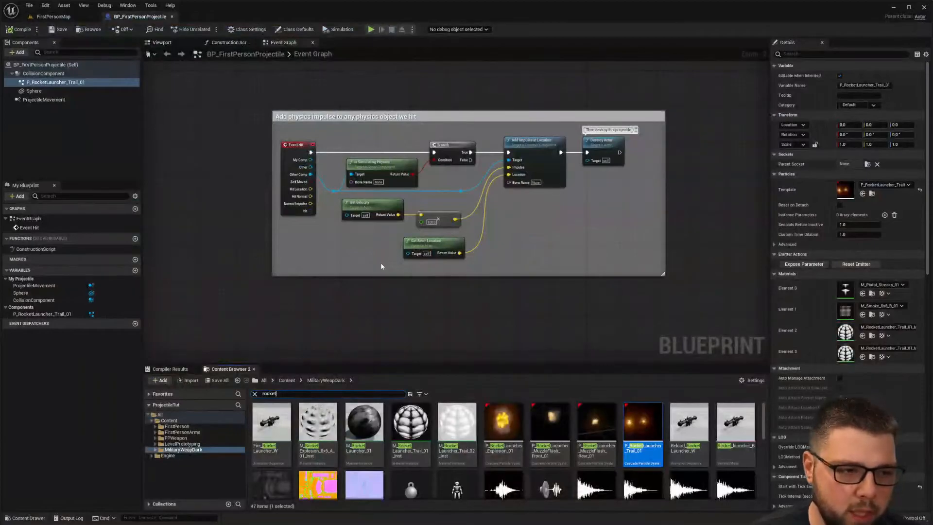
pyautogui.moveTo(298, 145)
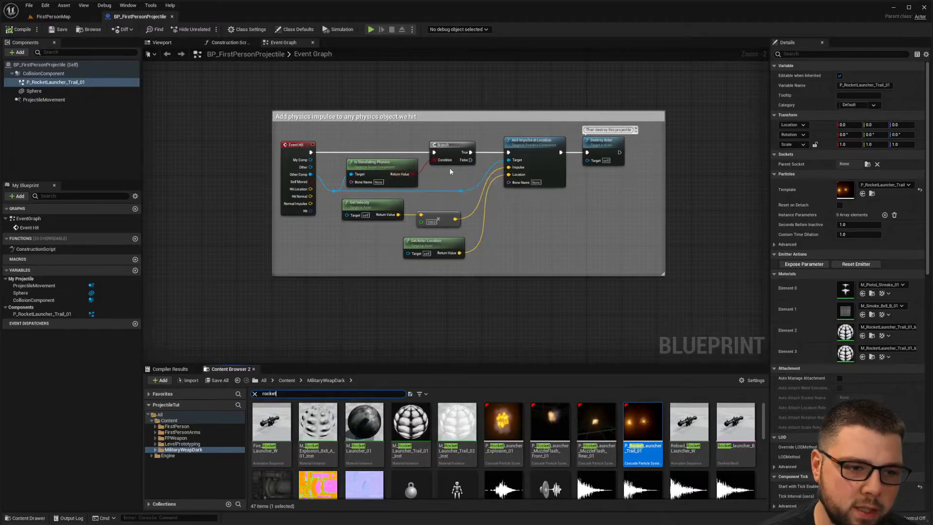
pyautogui.moveTo(395, 167)
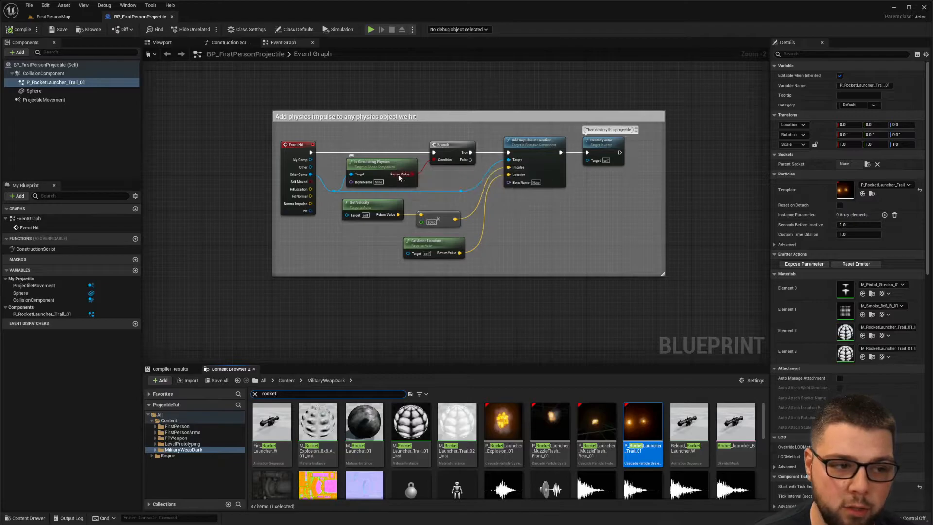
pyautogui.moveTo(430, 176)
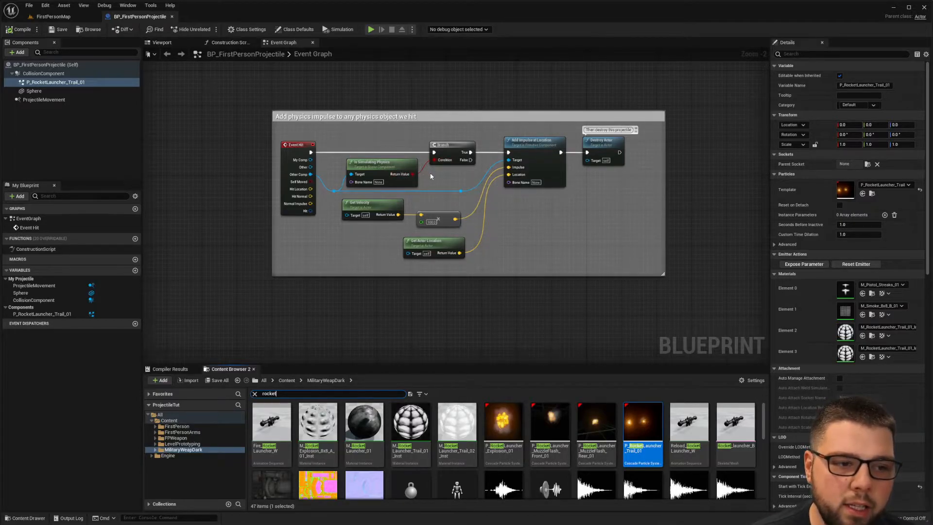
pyautogui.moveTo(453, 170)
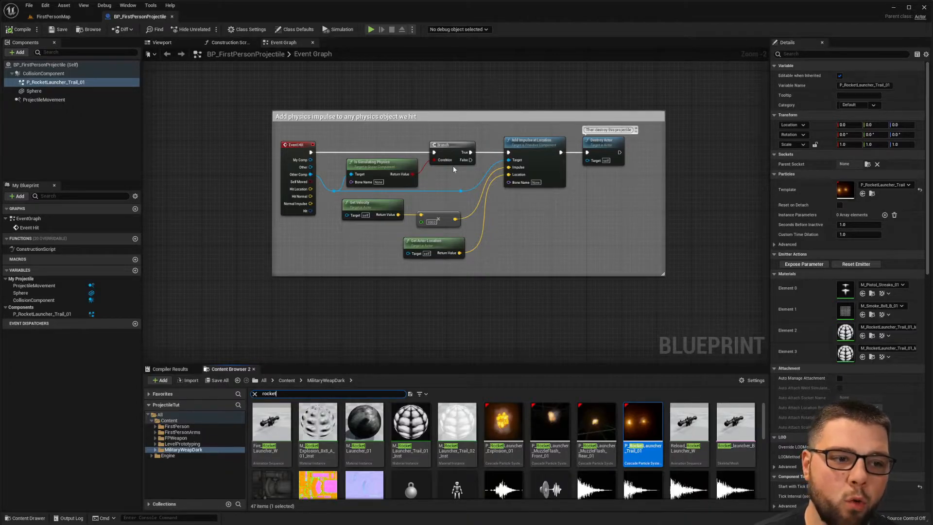
pyautogui.moveTo(456, 173)
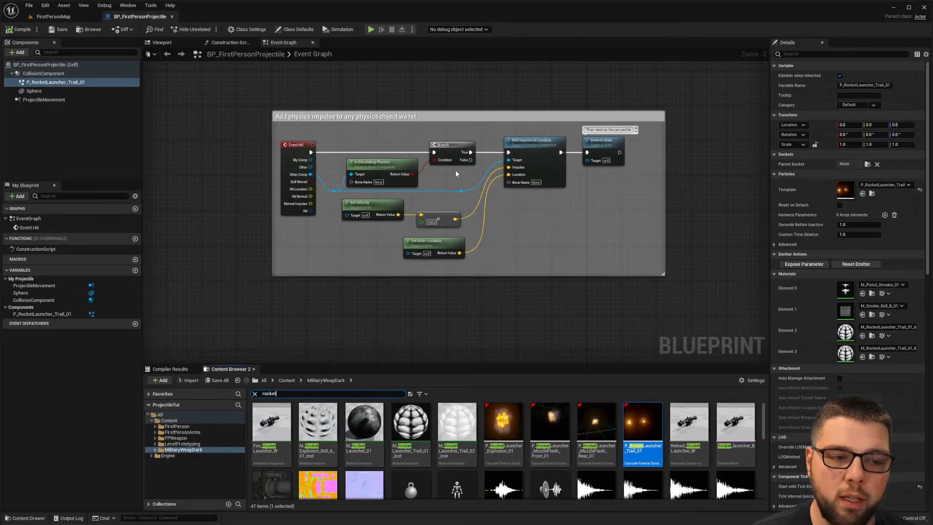
pyautogui.moveTo(609, 260)
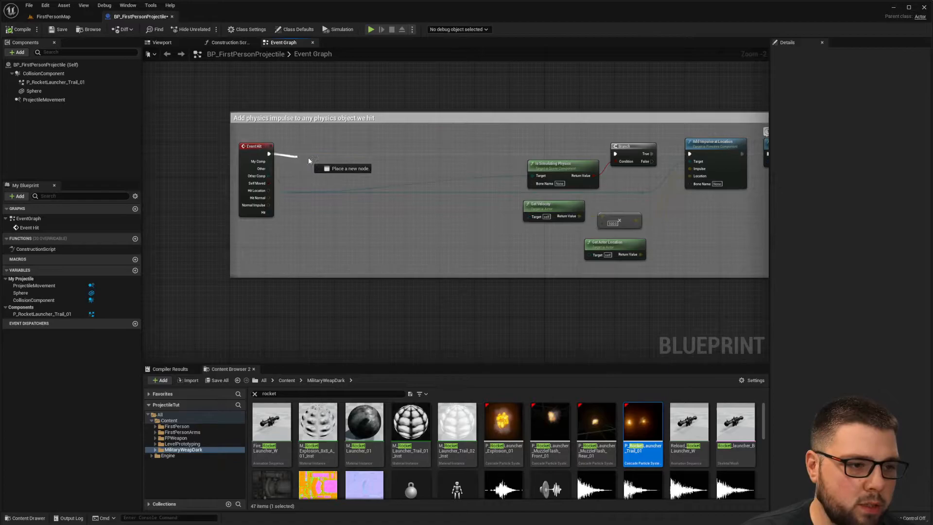
# - Add Spawn Emitter at Location on Event Hit with a rocket explosion template
pyautogui.write('spawn')
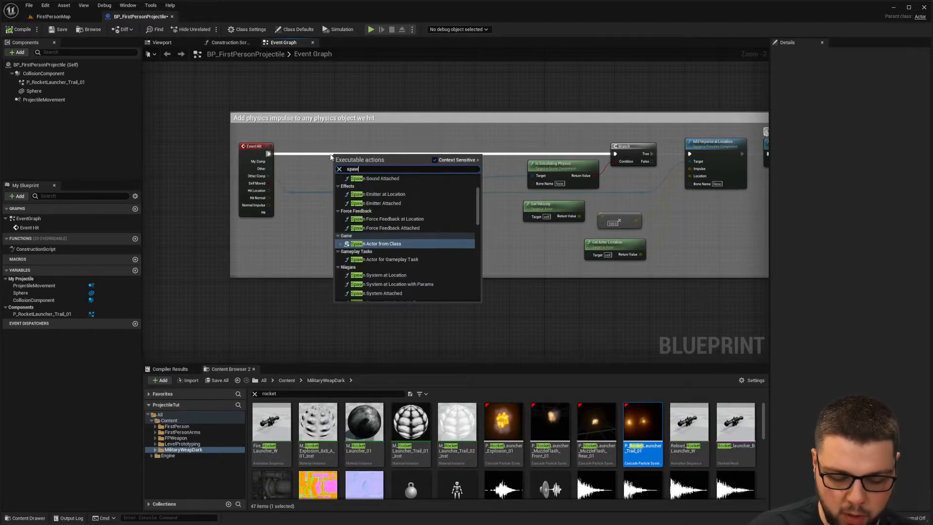
pyautogui.write('np')
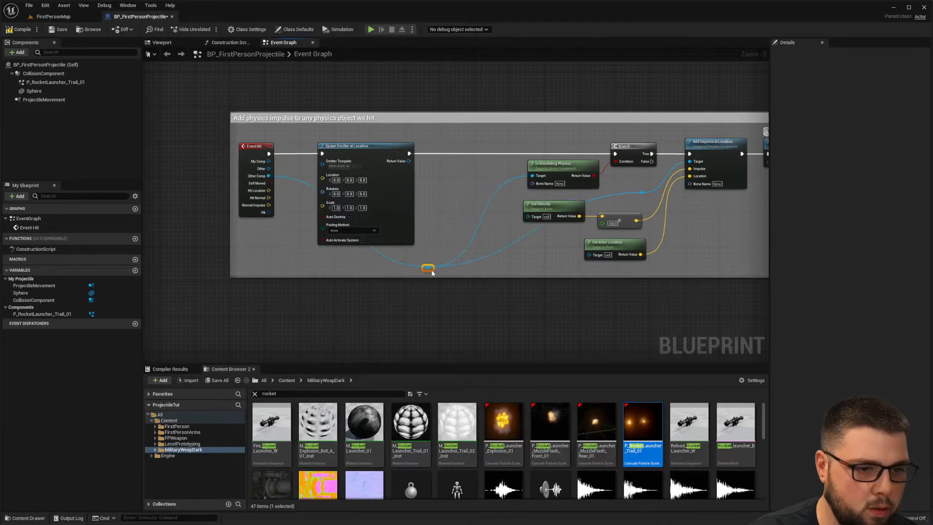
pyautogui.moveTo(358, 166)
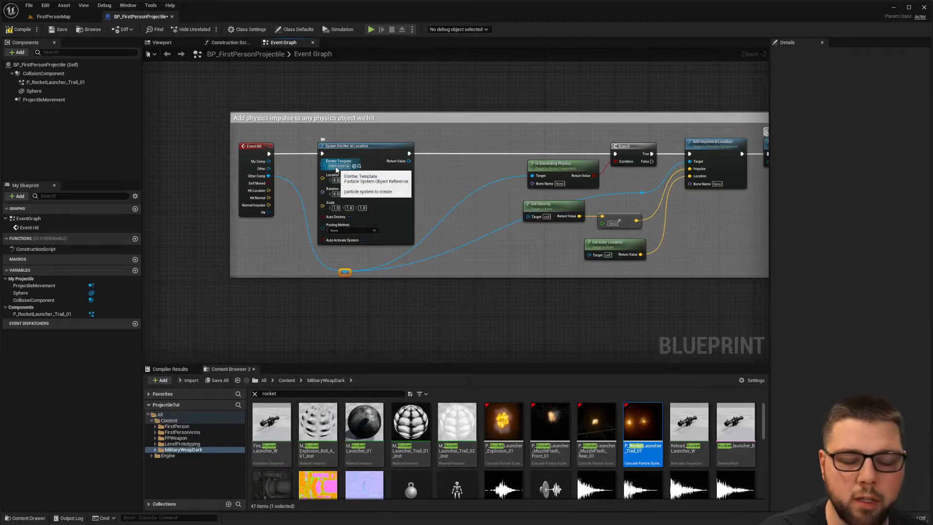
pyautogui.click(348, 165)
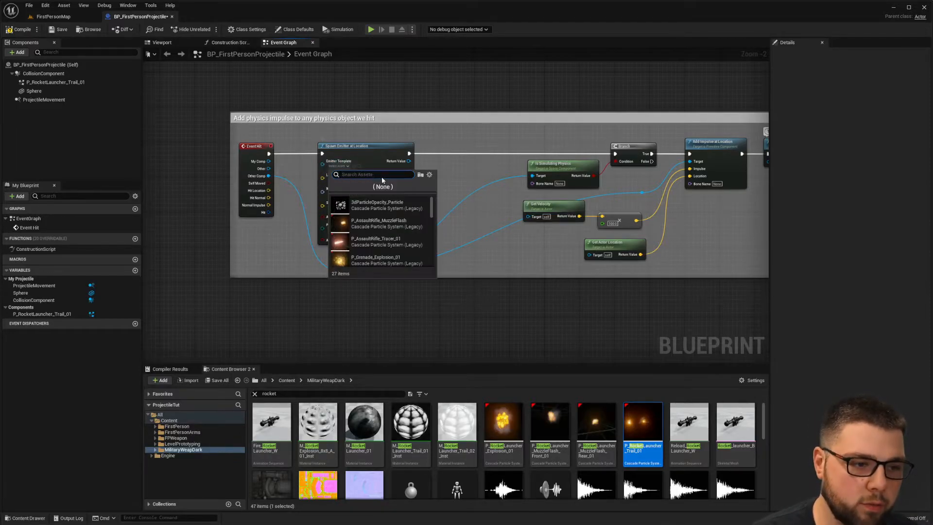
pyautogui.scroll(-3)
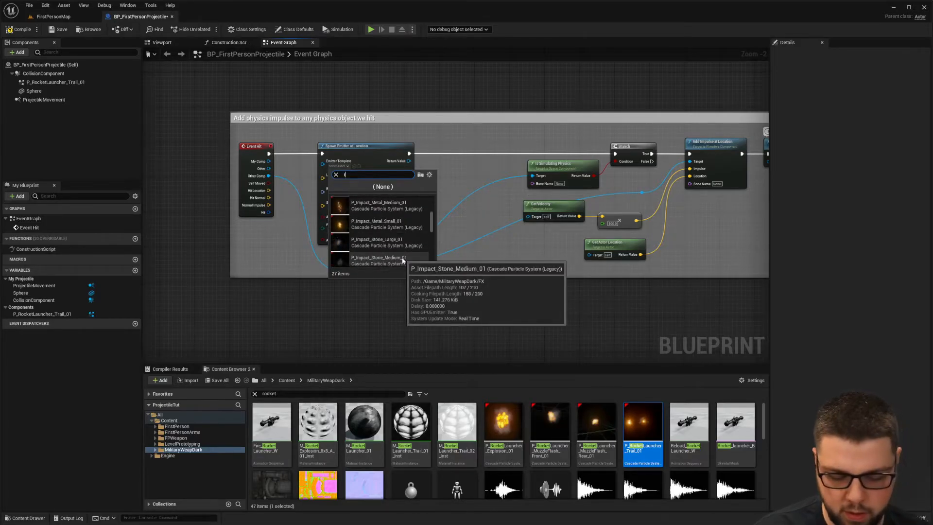
pyautogui.write('ocke')
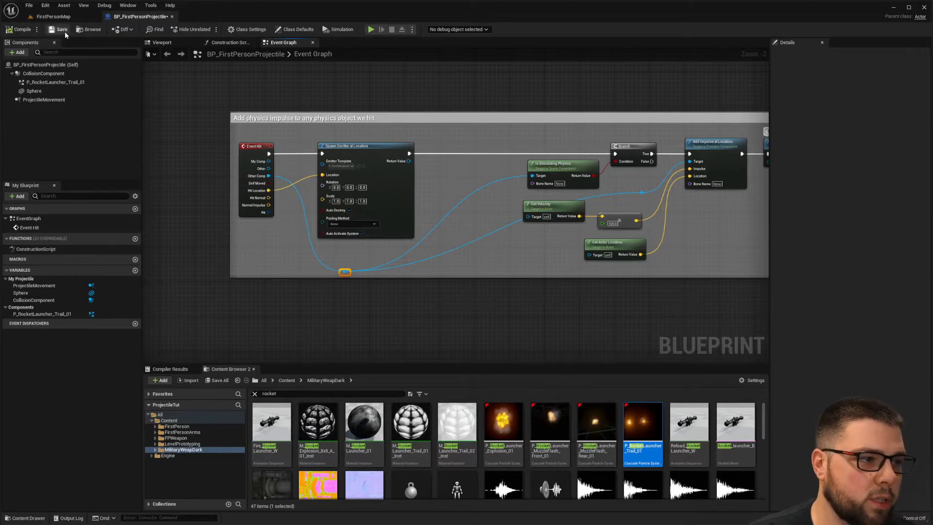
# - Save BP_FirstPersonProjectile with its new emitter spawn logic
pyautogui.click(370, 29)
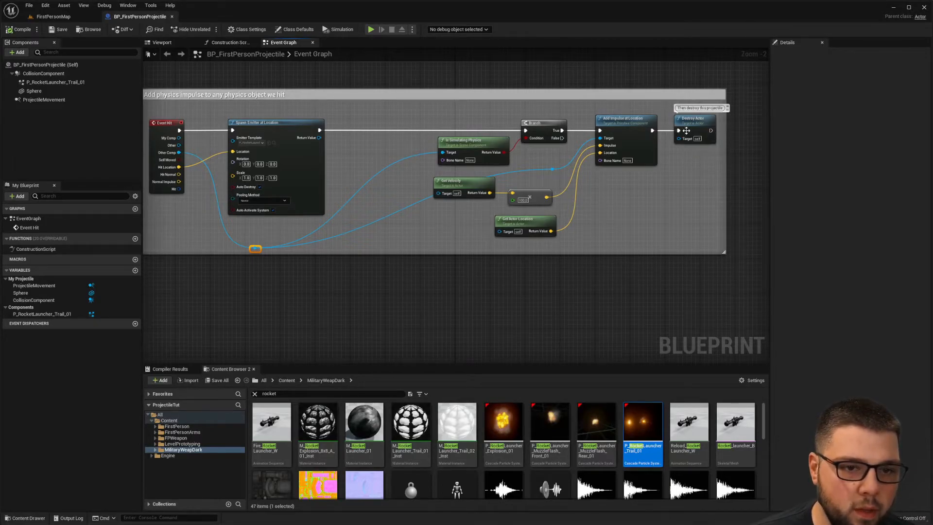
pyautogui.moveTo(569, 165)
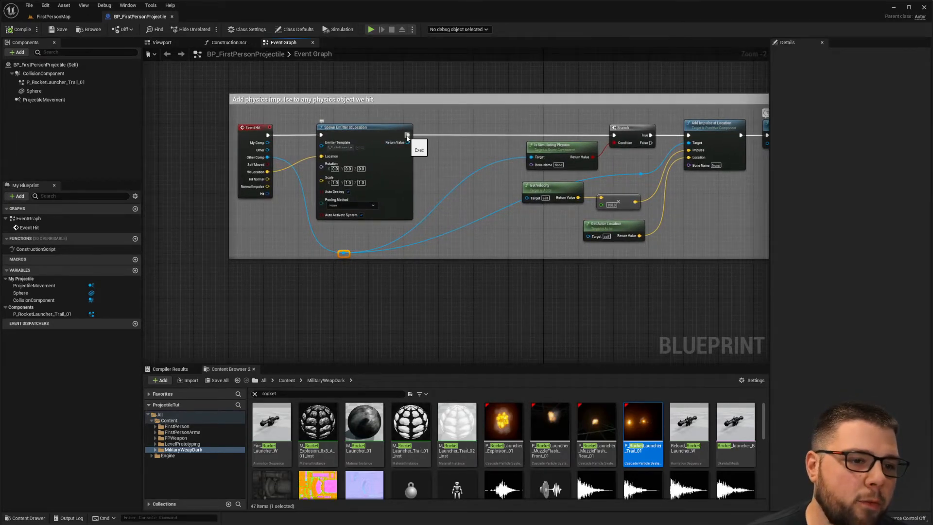
# - Add Play Sound at Location after the emitter spawn, using a rocket sound asset
pyautogui.write('playsound')
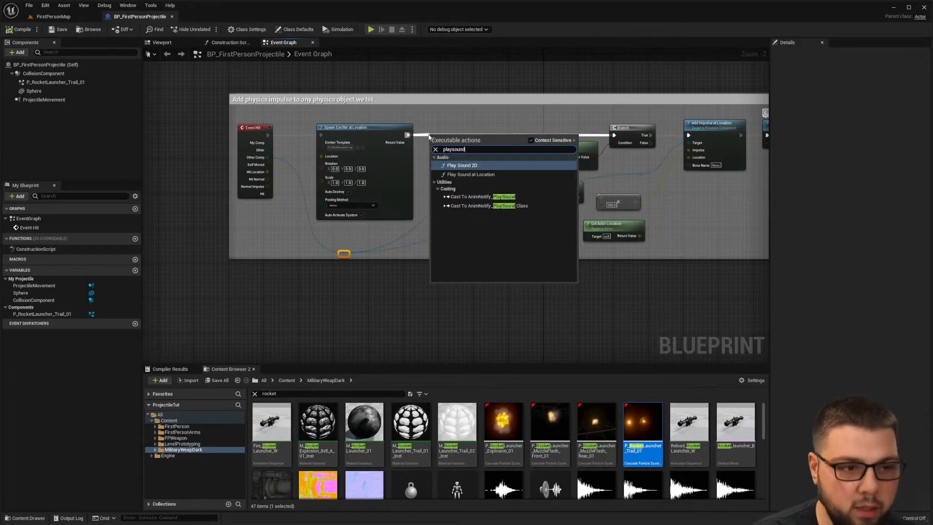
pyautogui.click(470, 175)
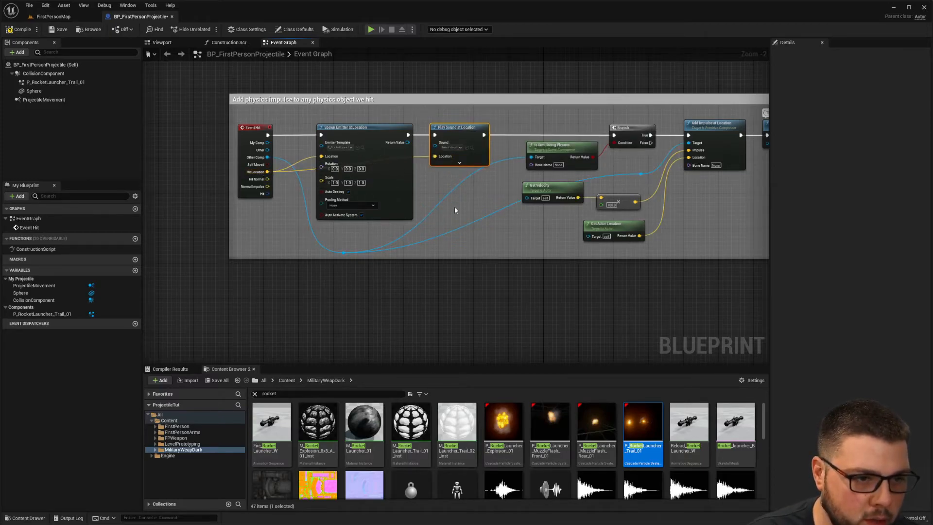
pyautogui.moveTo(496, 221)
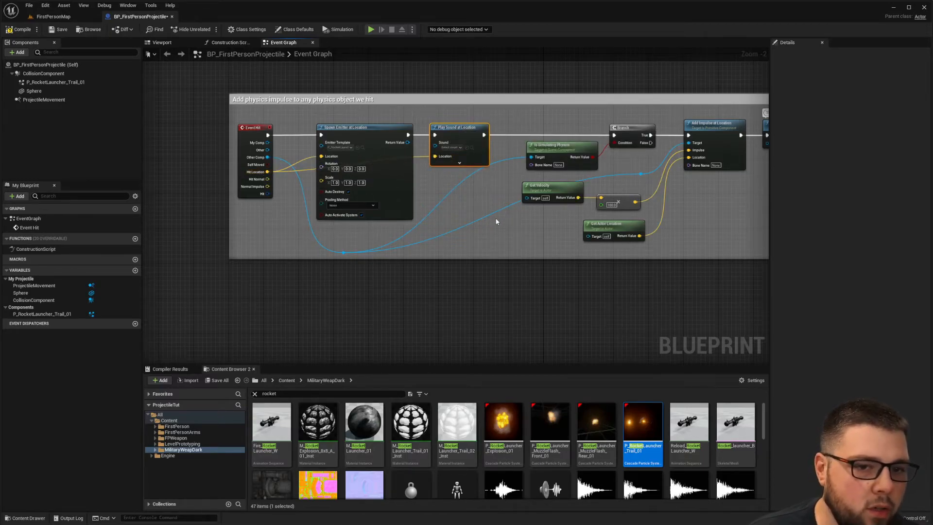
pyautogui.click(459, 147)
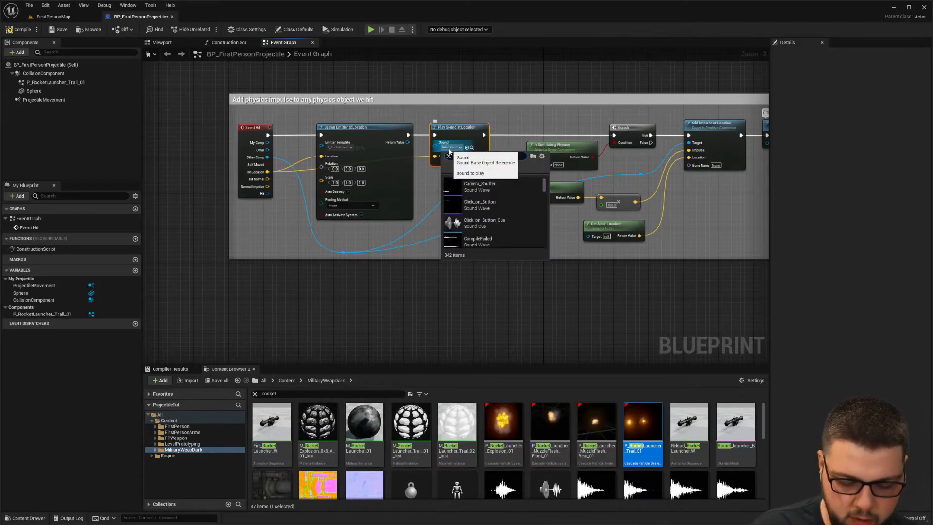
pyautogui.write('roc')
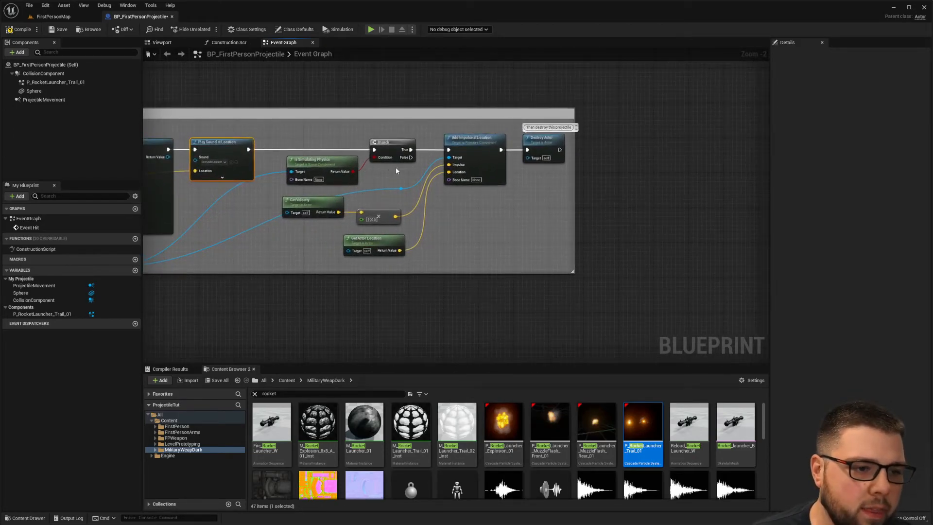
pyautogui.moveTo(412, 160)
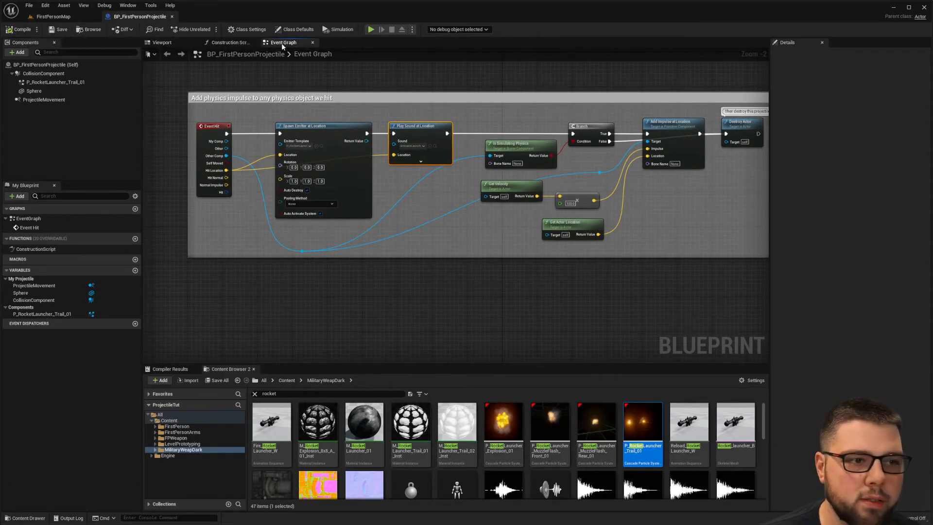
# - Start a play test to see projectiles explode with sound on impact
pyautogui.click(371, 29)
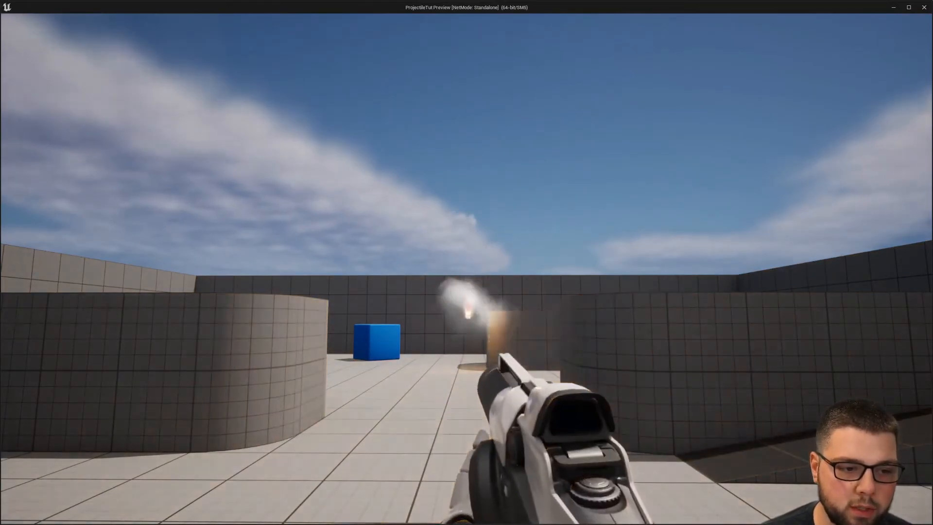
pyautogui.moveTo(466, 262)
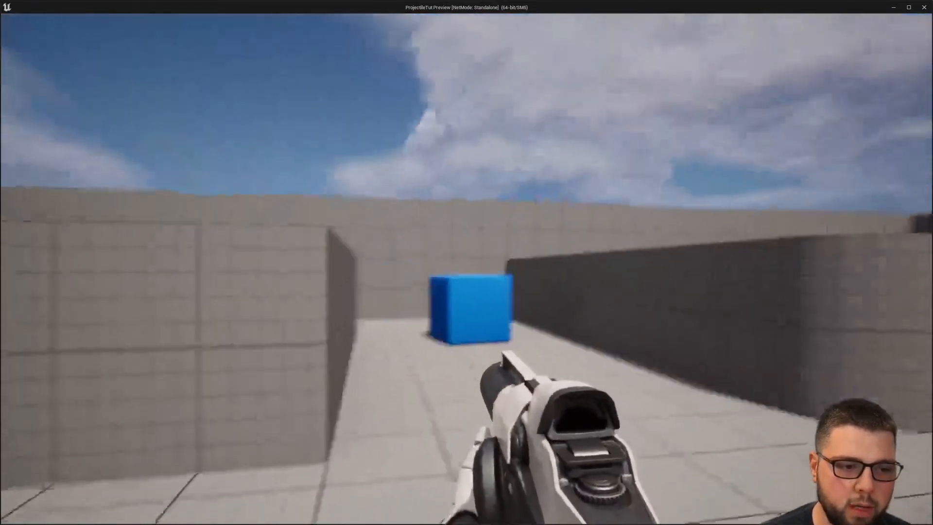